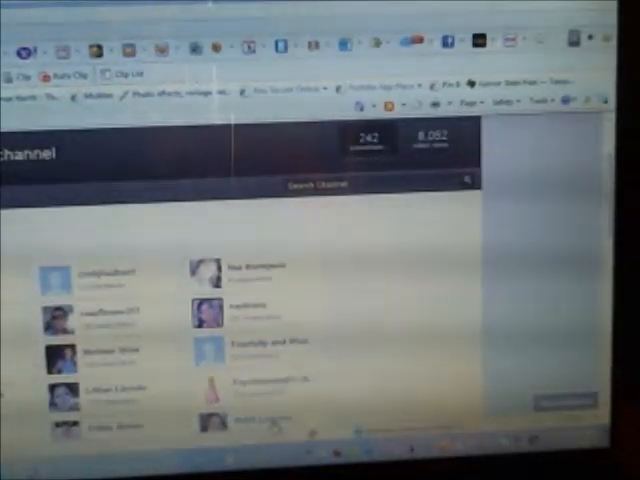
pyautogui.scroll(-3)
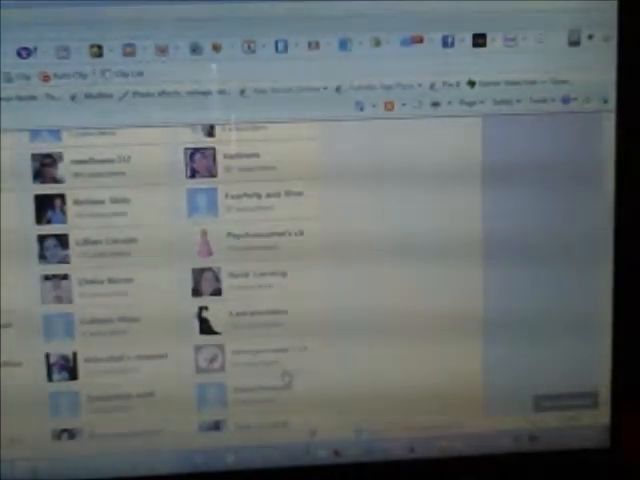